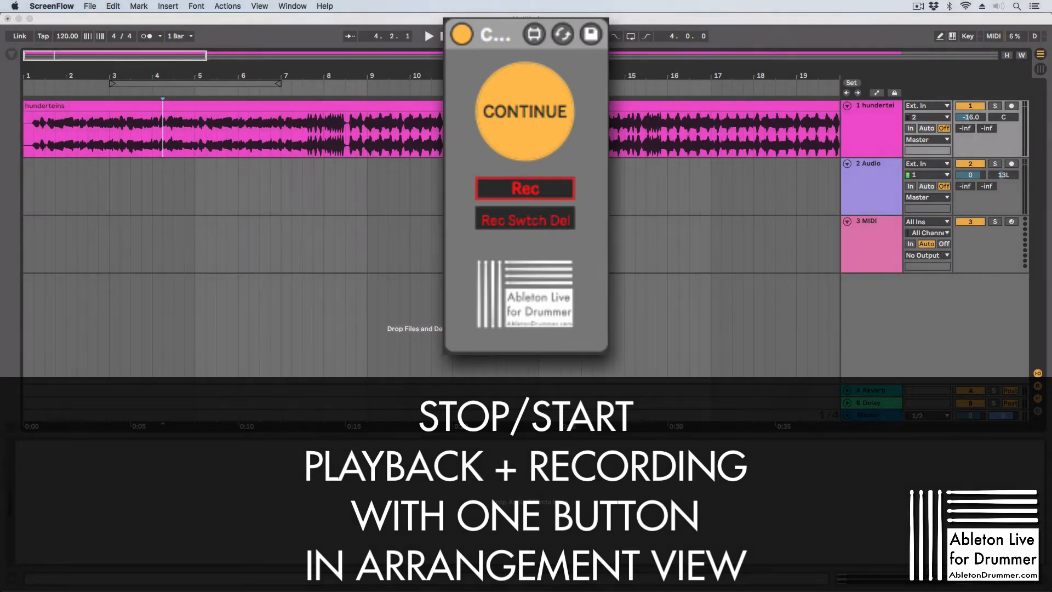
# Select the MIDI track to display its Continue device
pyautogui.click(525, 112)
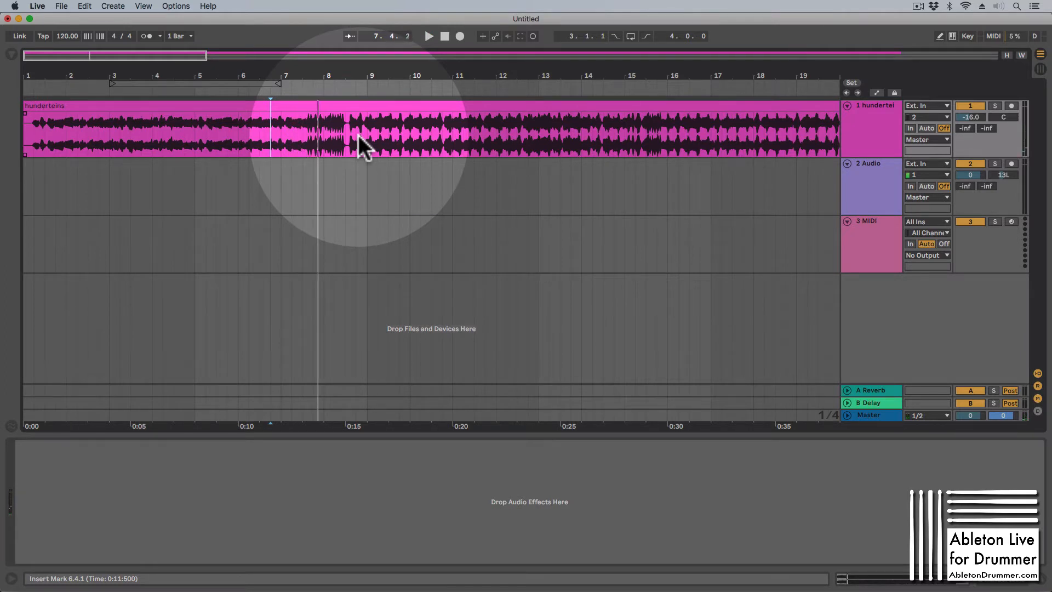
pyautogui.click(428, 35)
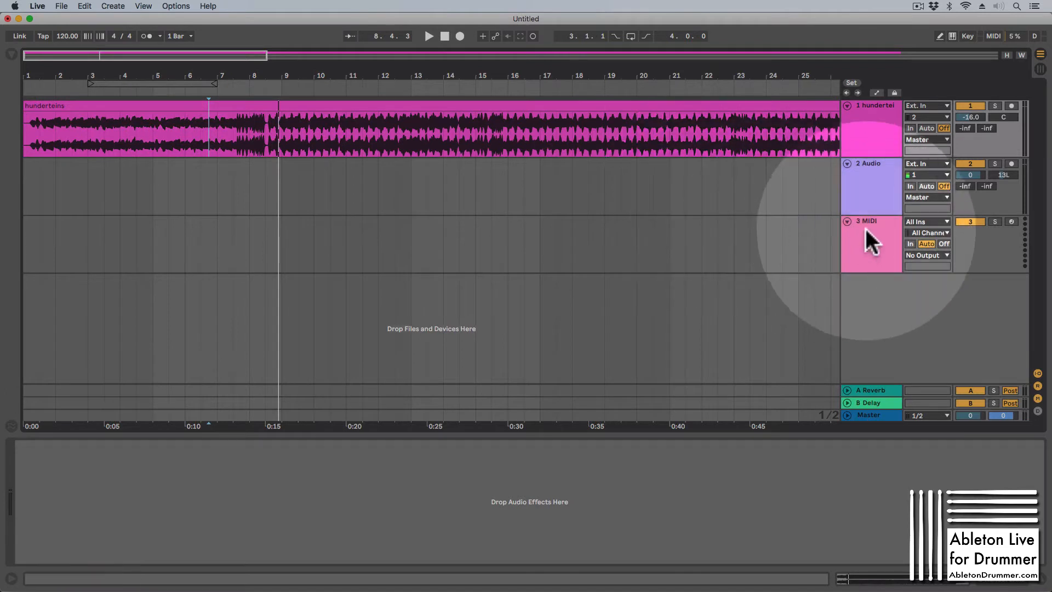
pyautogui.click(866, 244)
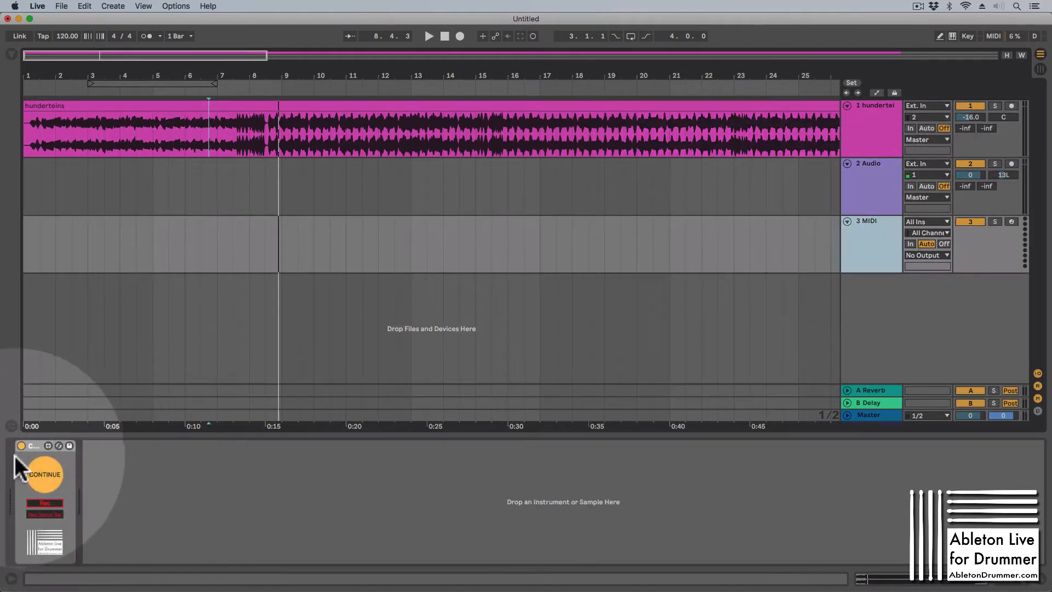
# Start, stop, resume and stop playback again with the Continue device's button
pyautogui.click(44, 474)
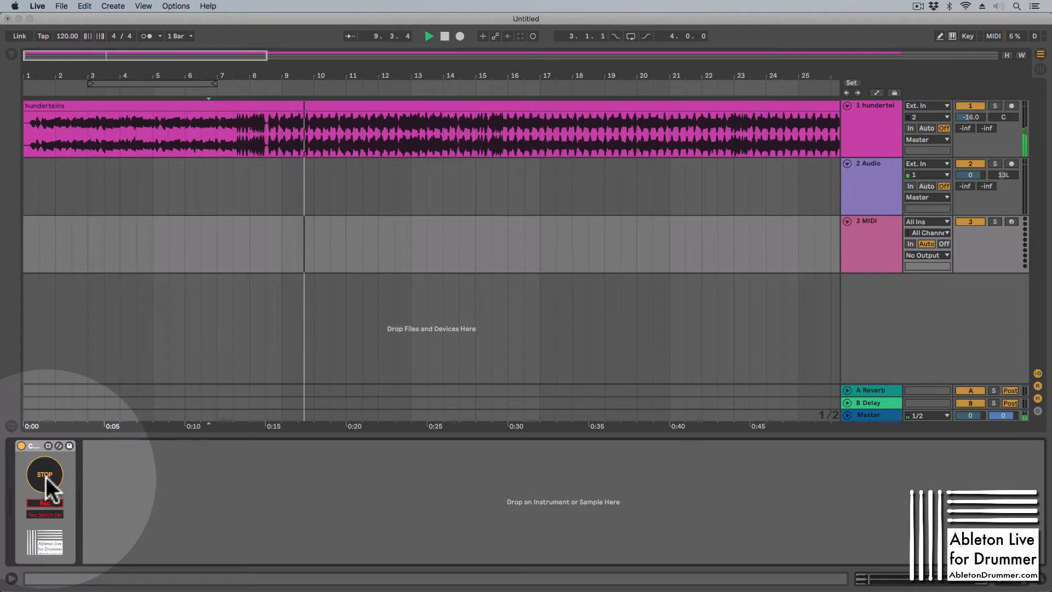
pyautogui.click(45, 474)
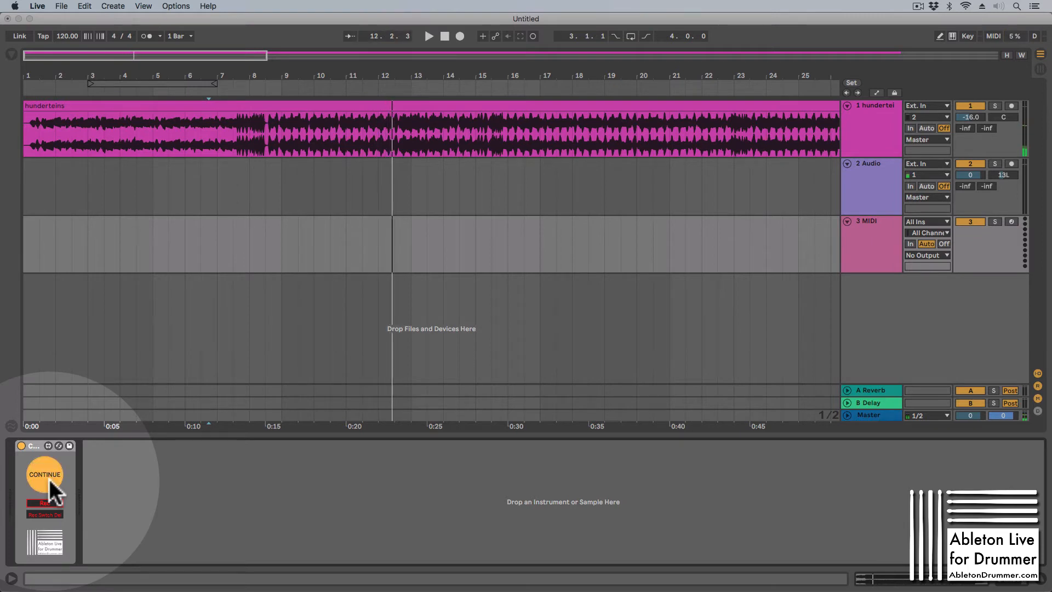
pyautogui.click(44, 474)
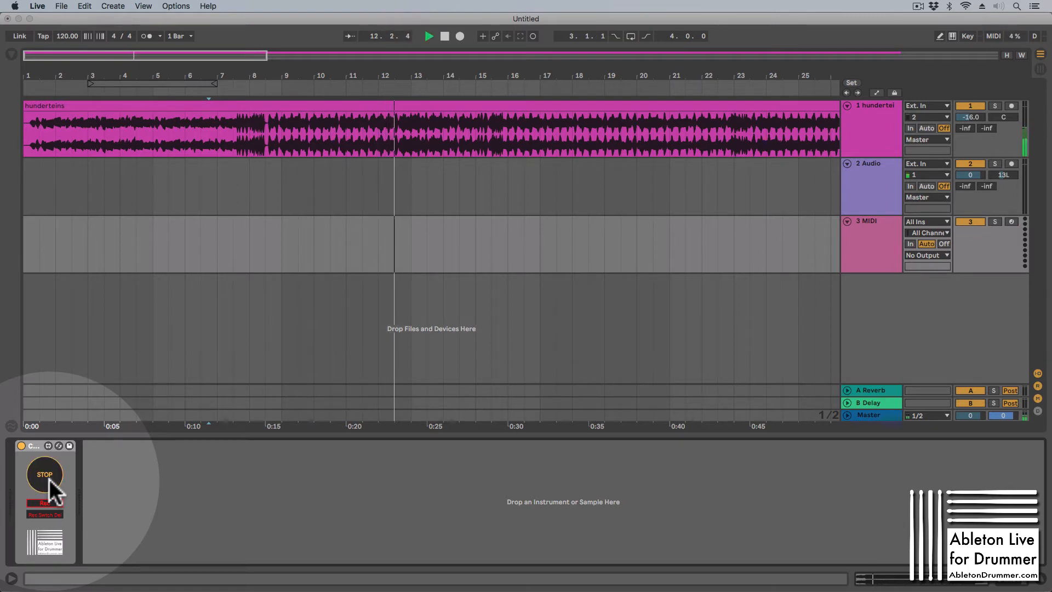
pyautogui.click(44, 473)
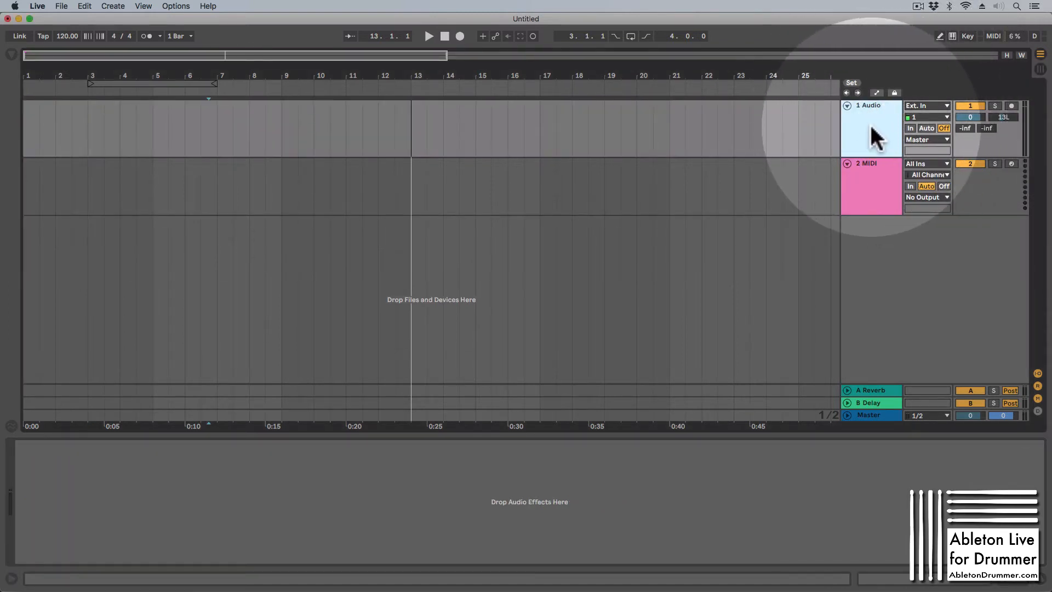
# Record a short take onto the Audio track in the arrangement, around bars 7 to 9
pyautogui.click(1012, 105)
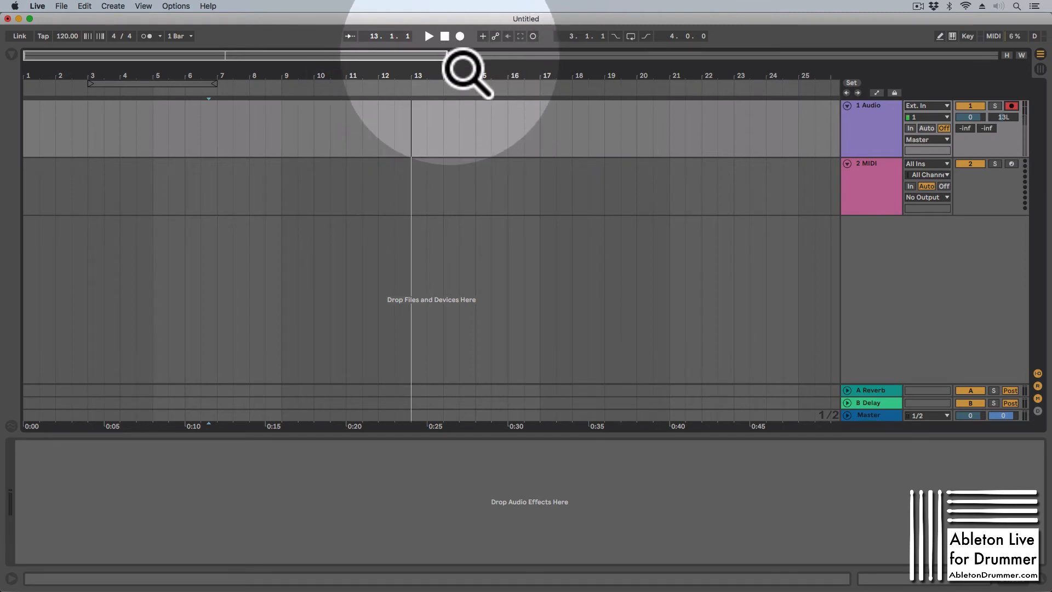
pyautogui.moveTo(436, 44)
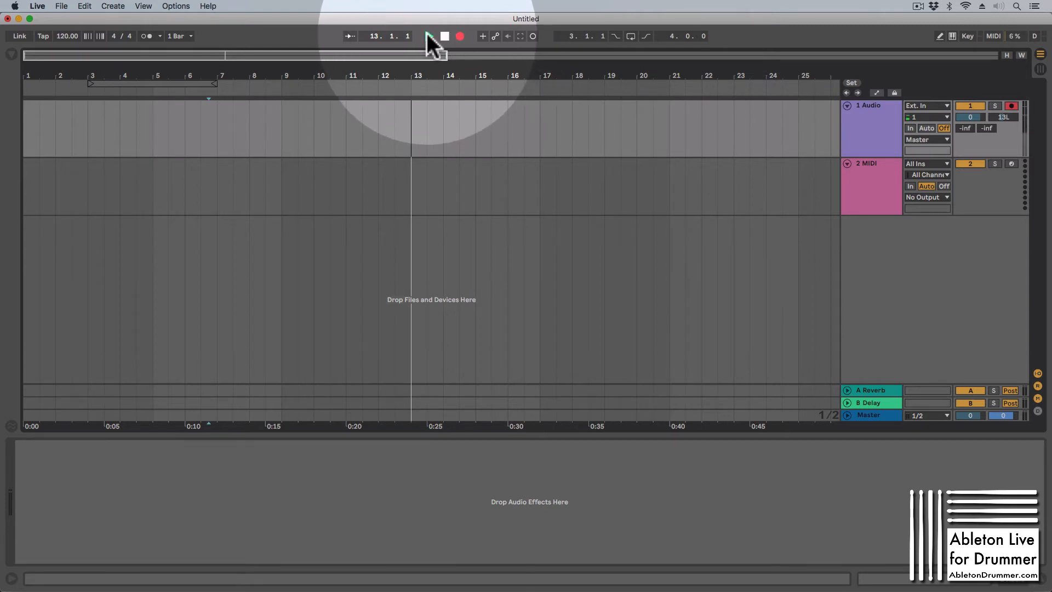
pyautogui.click(430, 36)
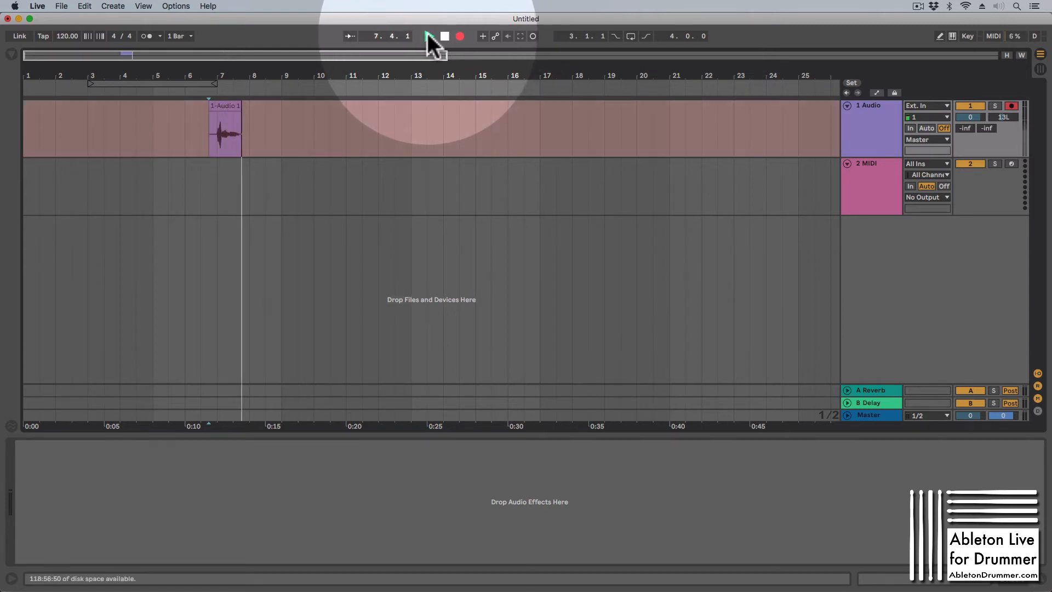
pyautogui.click(428, 35)
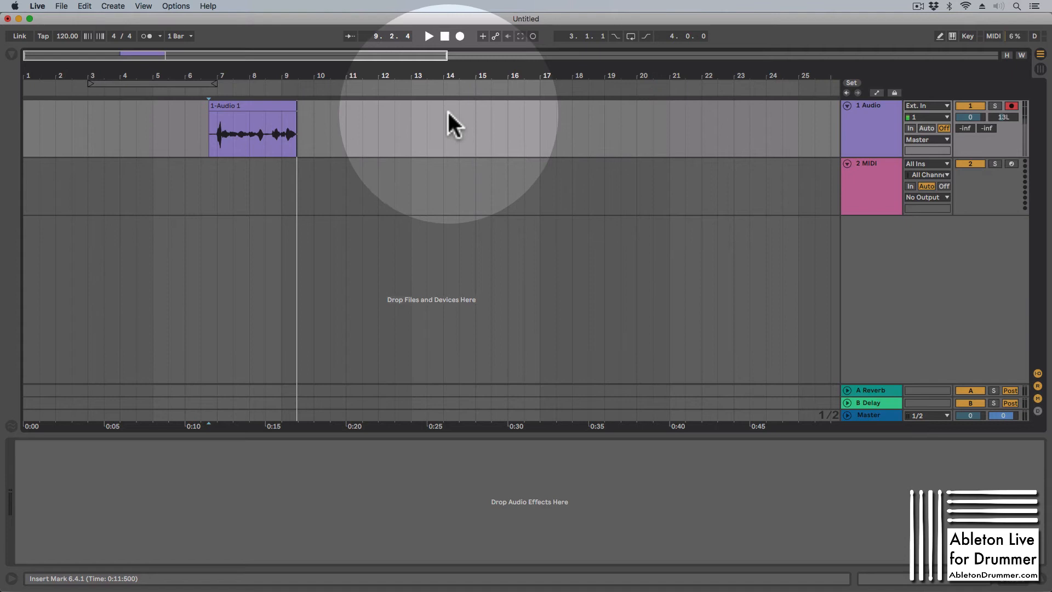
# Play back the recorded '1-Audio 1' clip, then stop playback
pyautogui.click(427, 35)
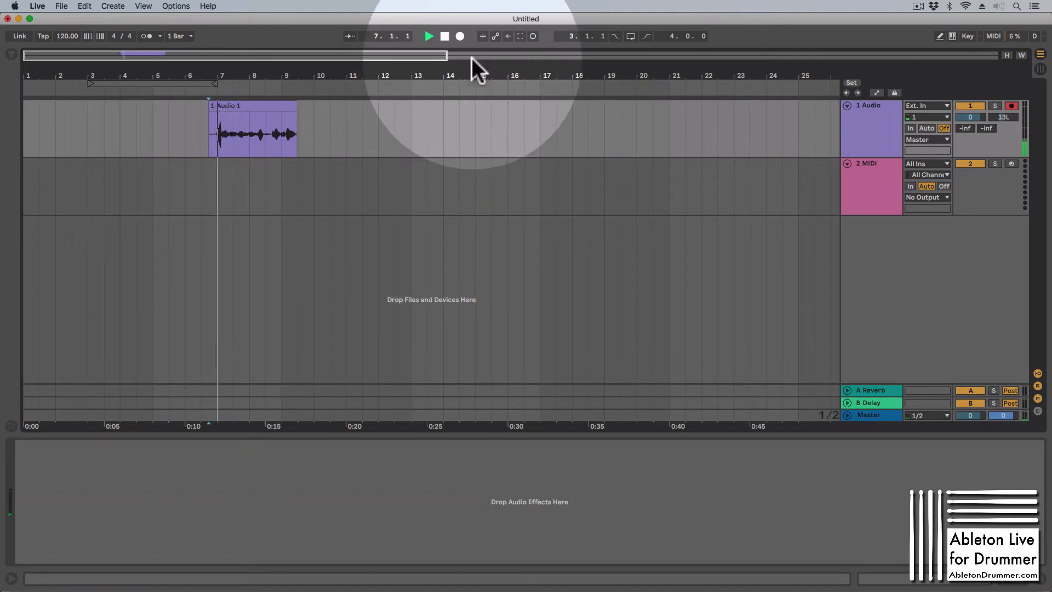
pyautogui.click(428, 35)
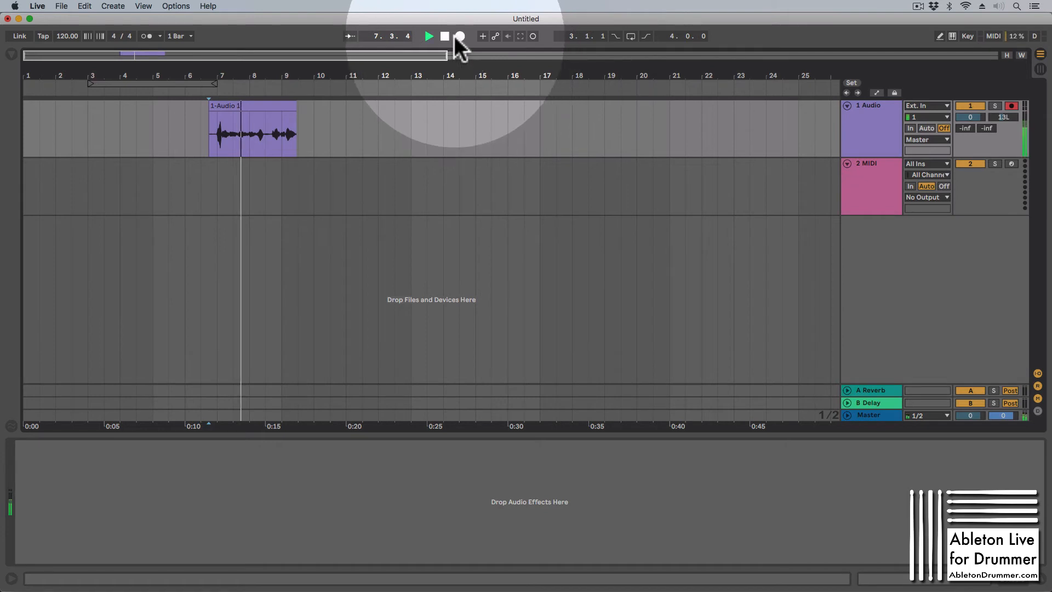
pyautogui.click(444, 36)
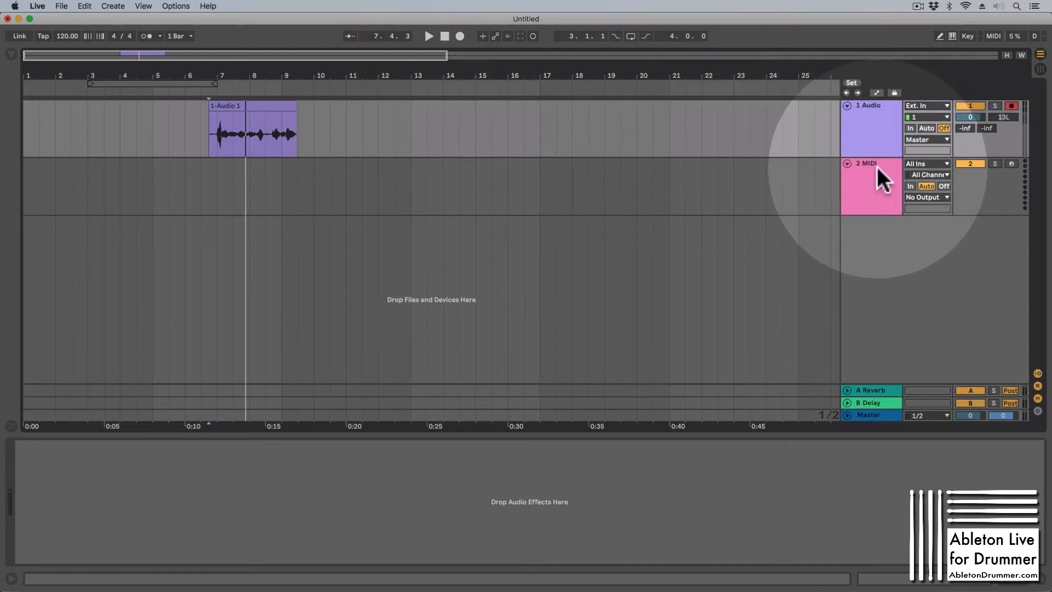
# Select the MIDI track and start a new arrangement recording from bar 8
pyautogui.click(870, 187)
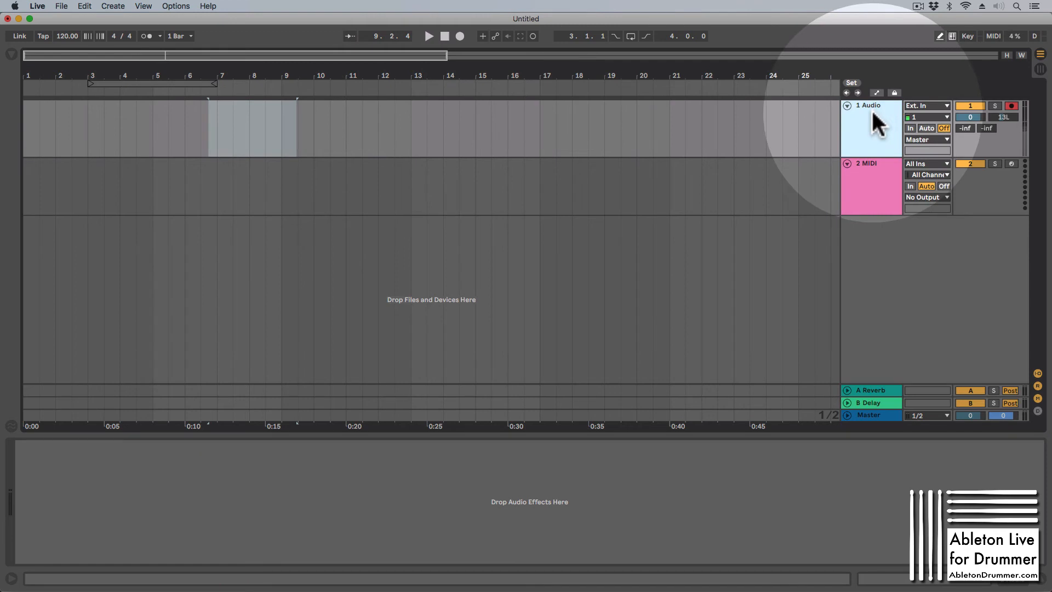
pyautogui.click(428, 36)
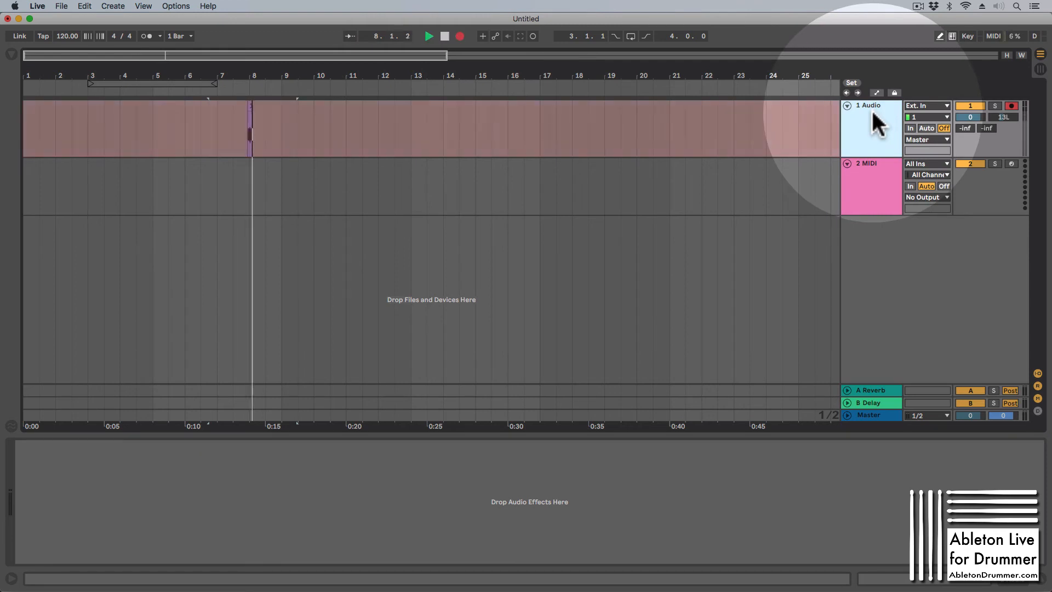